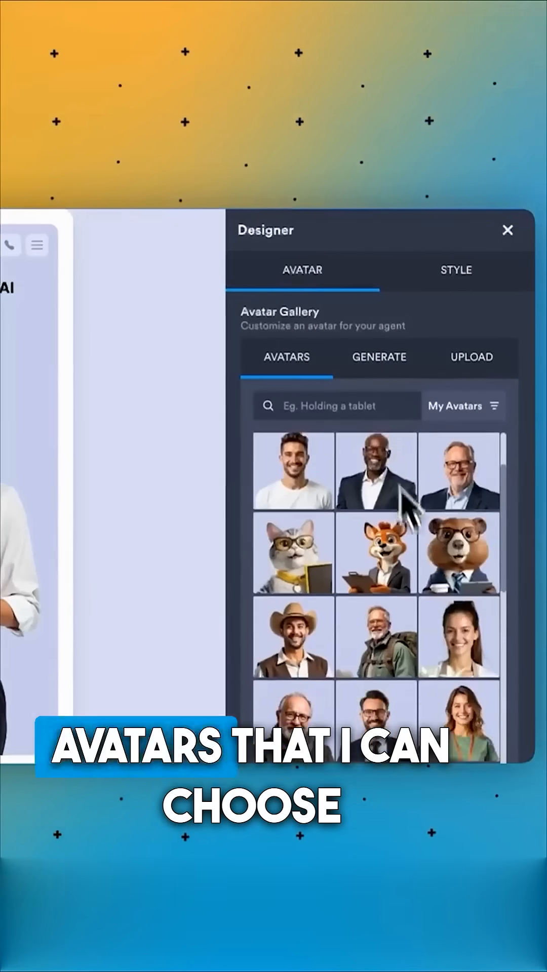
- Pick the cartoon cat with glasses from the Avatars gallery after peeking at Generate
click(378, 358)
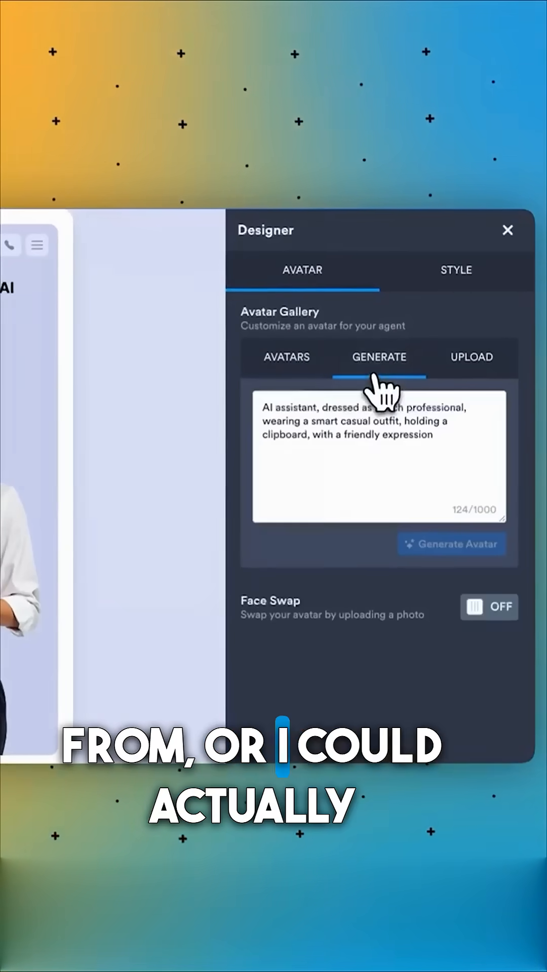
click(285, 356)
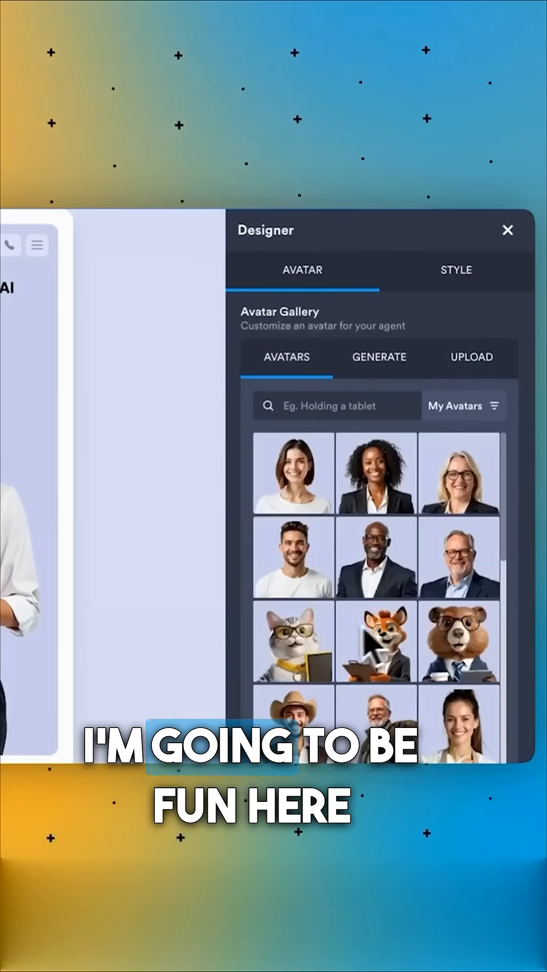
click(507, 230)
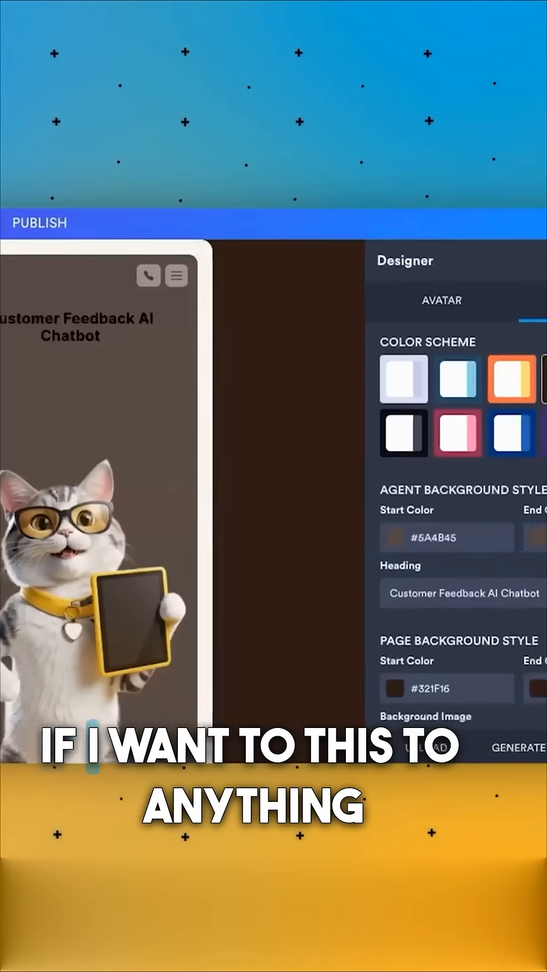
- Try the light blue and orange schemes, settle on dark brown, and bring up Train
click(350, 378)
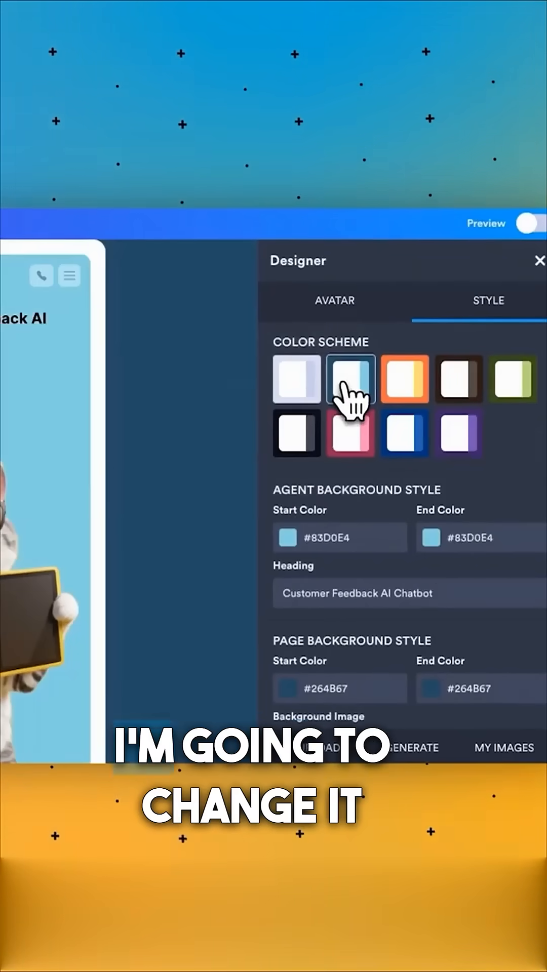
click(403, 379)
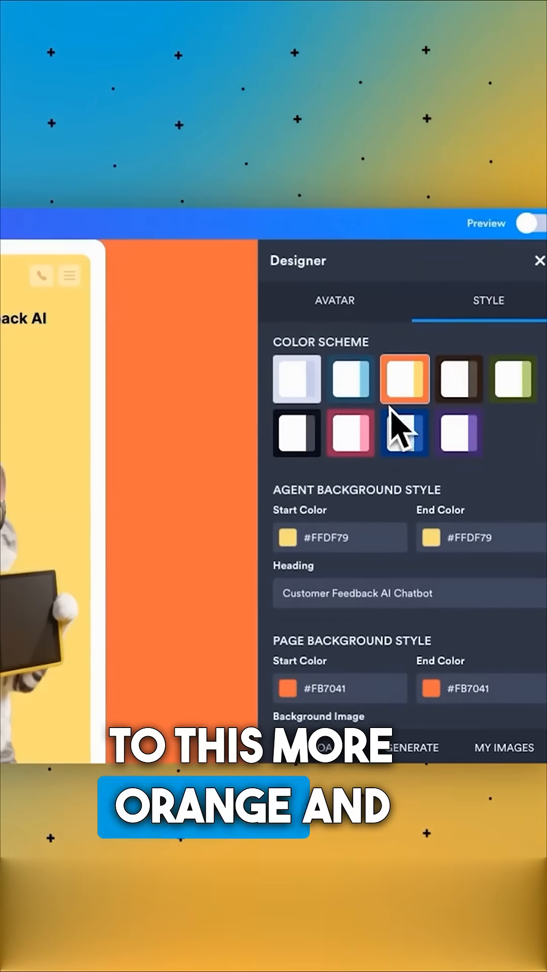
click(458, 379)
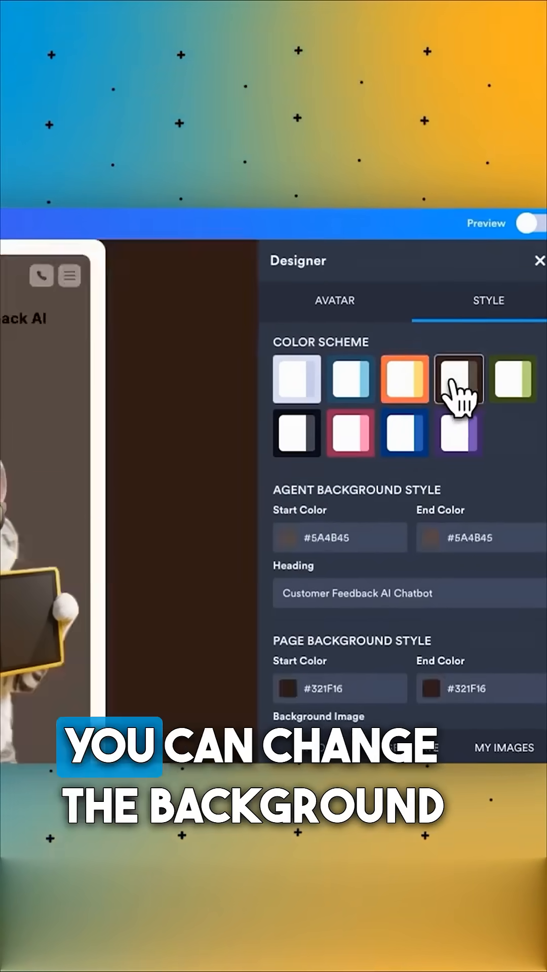
click(404, 377)
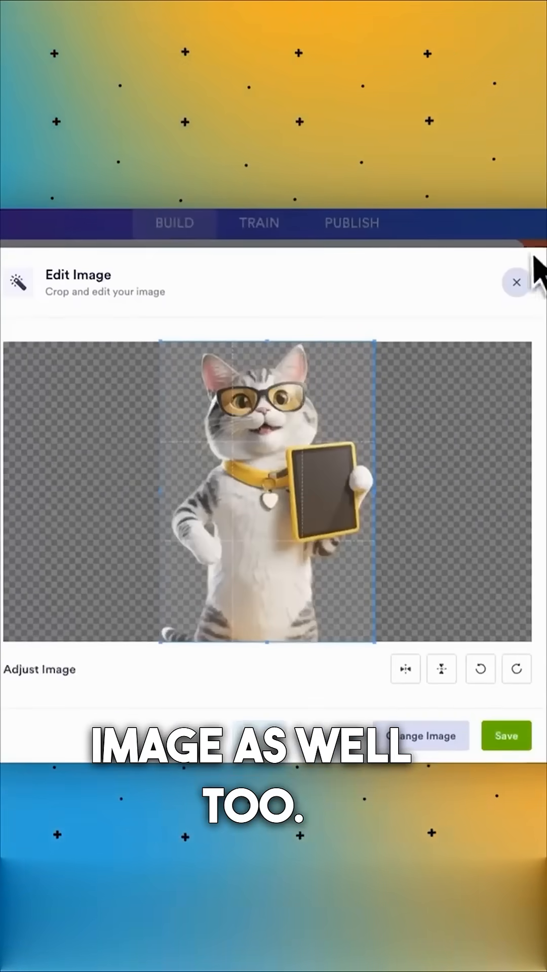
click(515, 283)
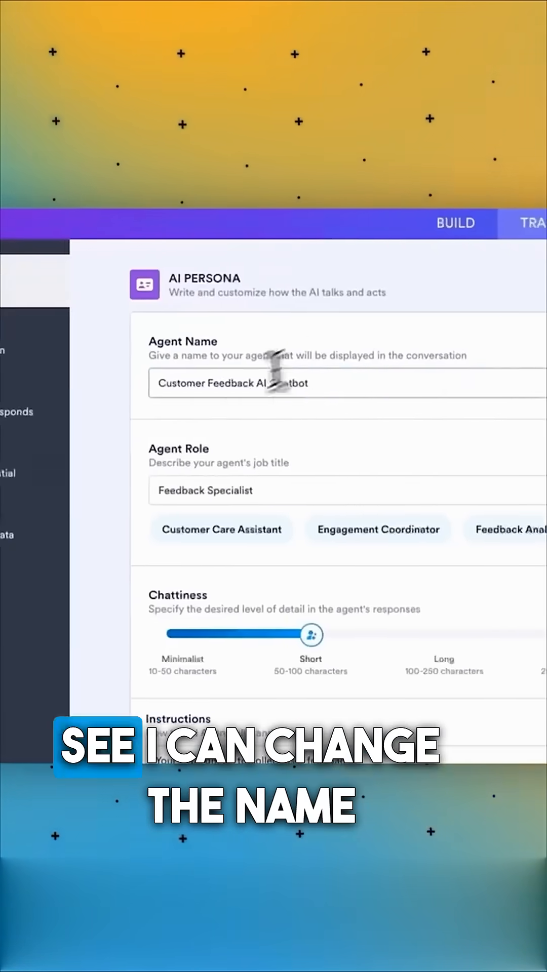
- Name the agent 'Kitty the Customer Service Feedback Specialist' and scroll through Chattiness and Instructions
text(Kitty the)
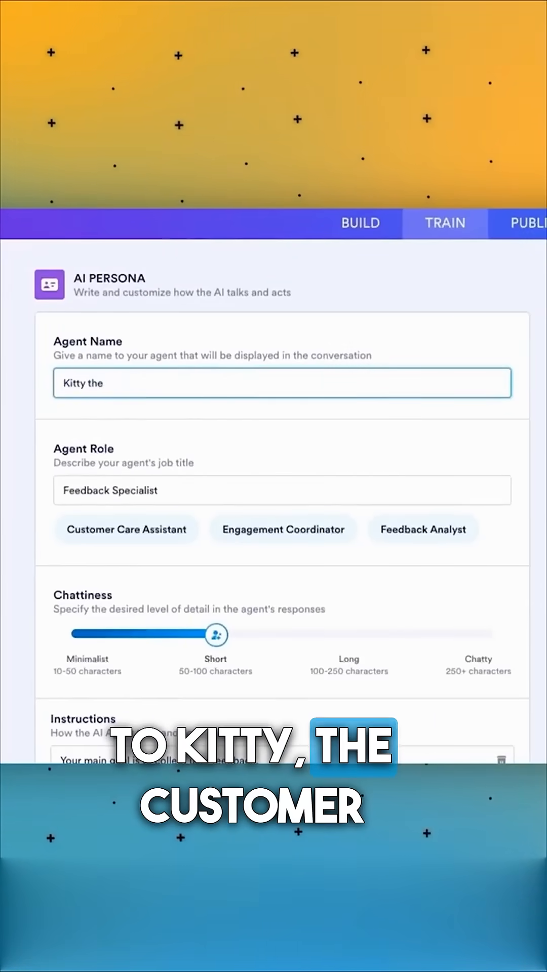
text(Customer Service Feedback)
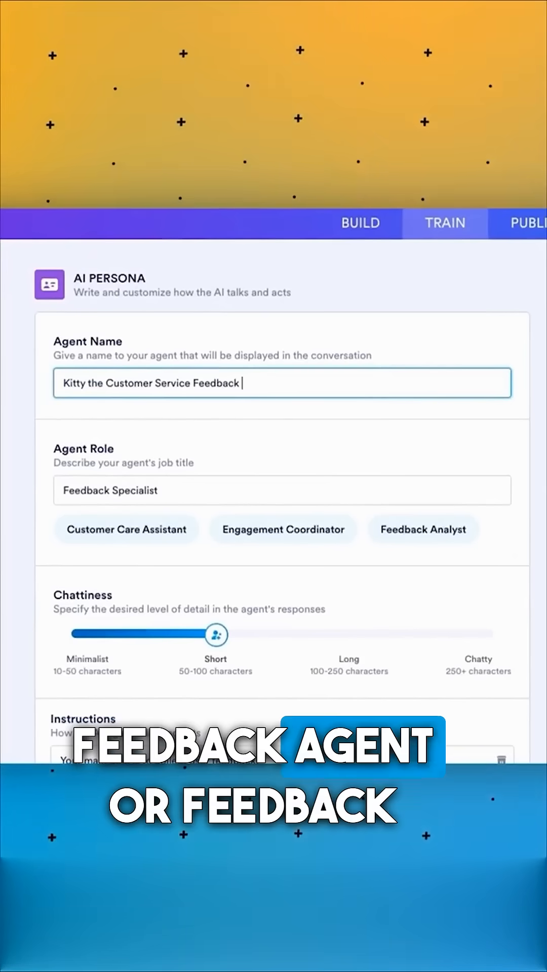
text(Specialist)
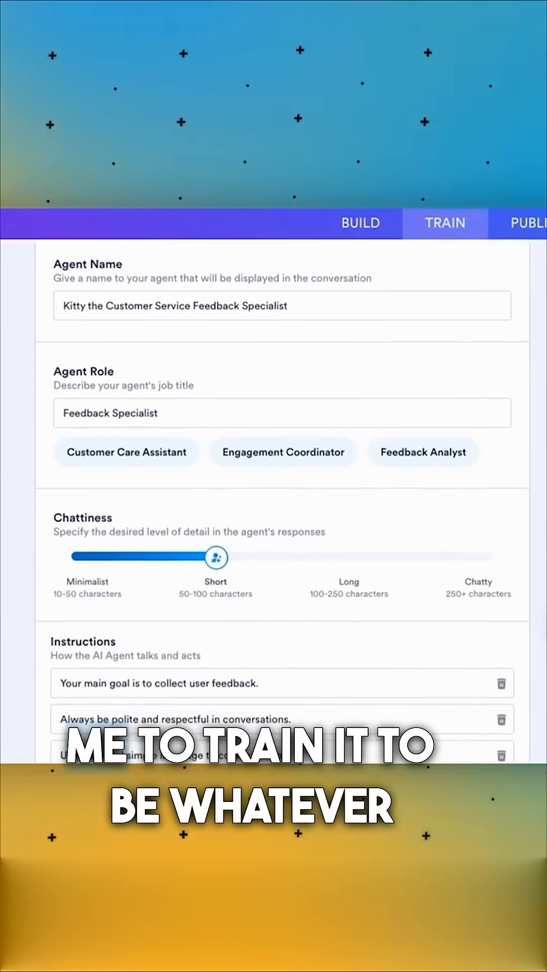
scroll(down, 3)
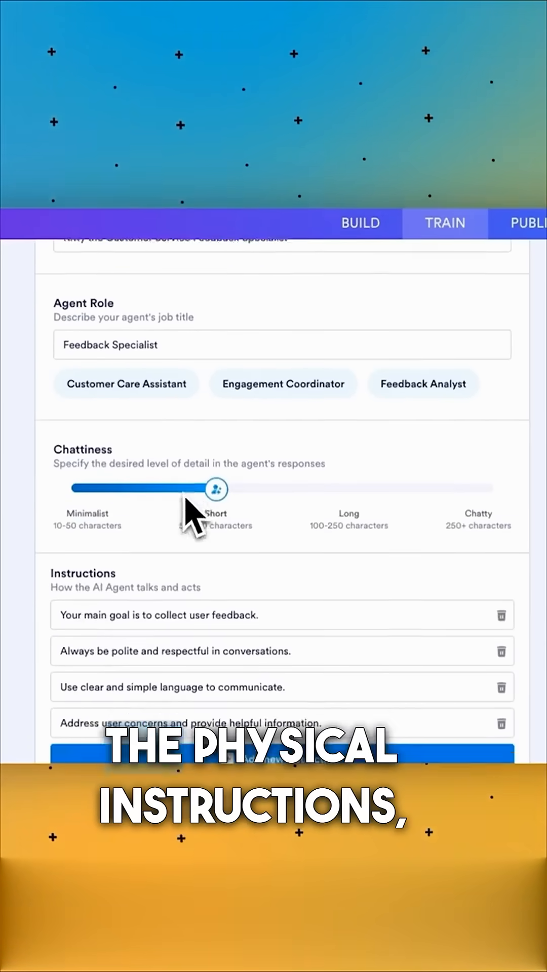
scroll(down, 3)
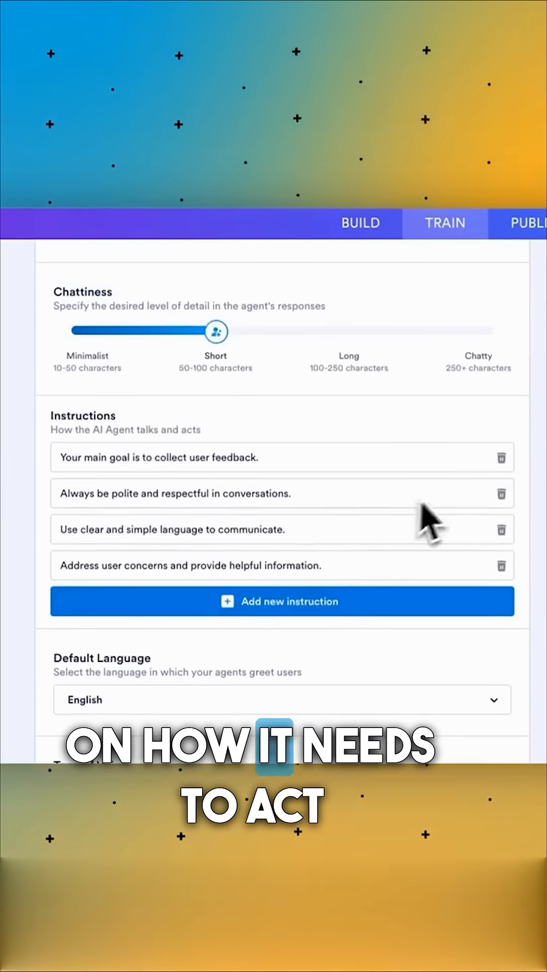